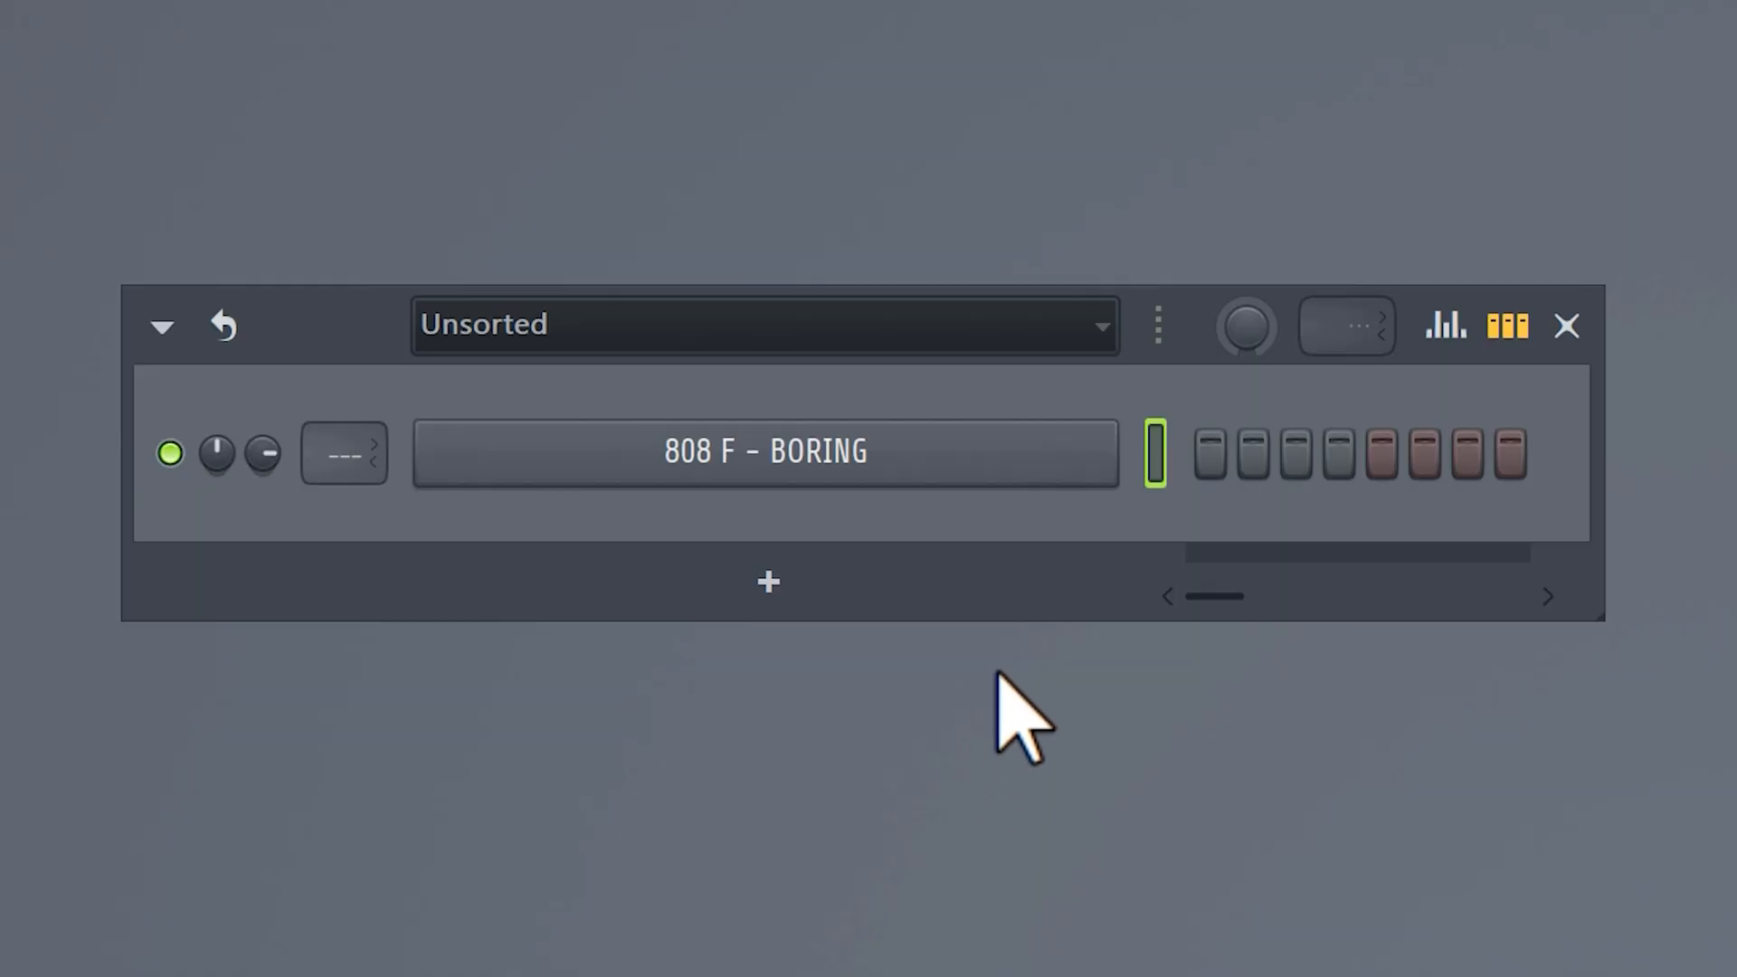
Bring up the 808 F - BORING piano roll with its four short D#5 notes
right_click(765, 450)
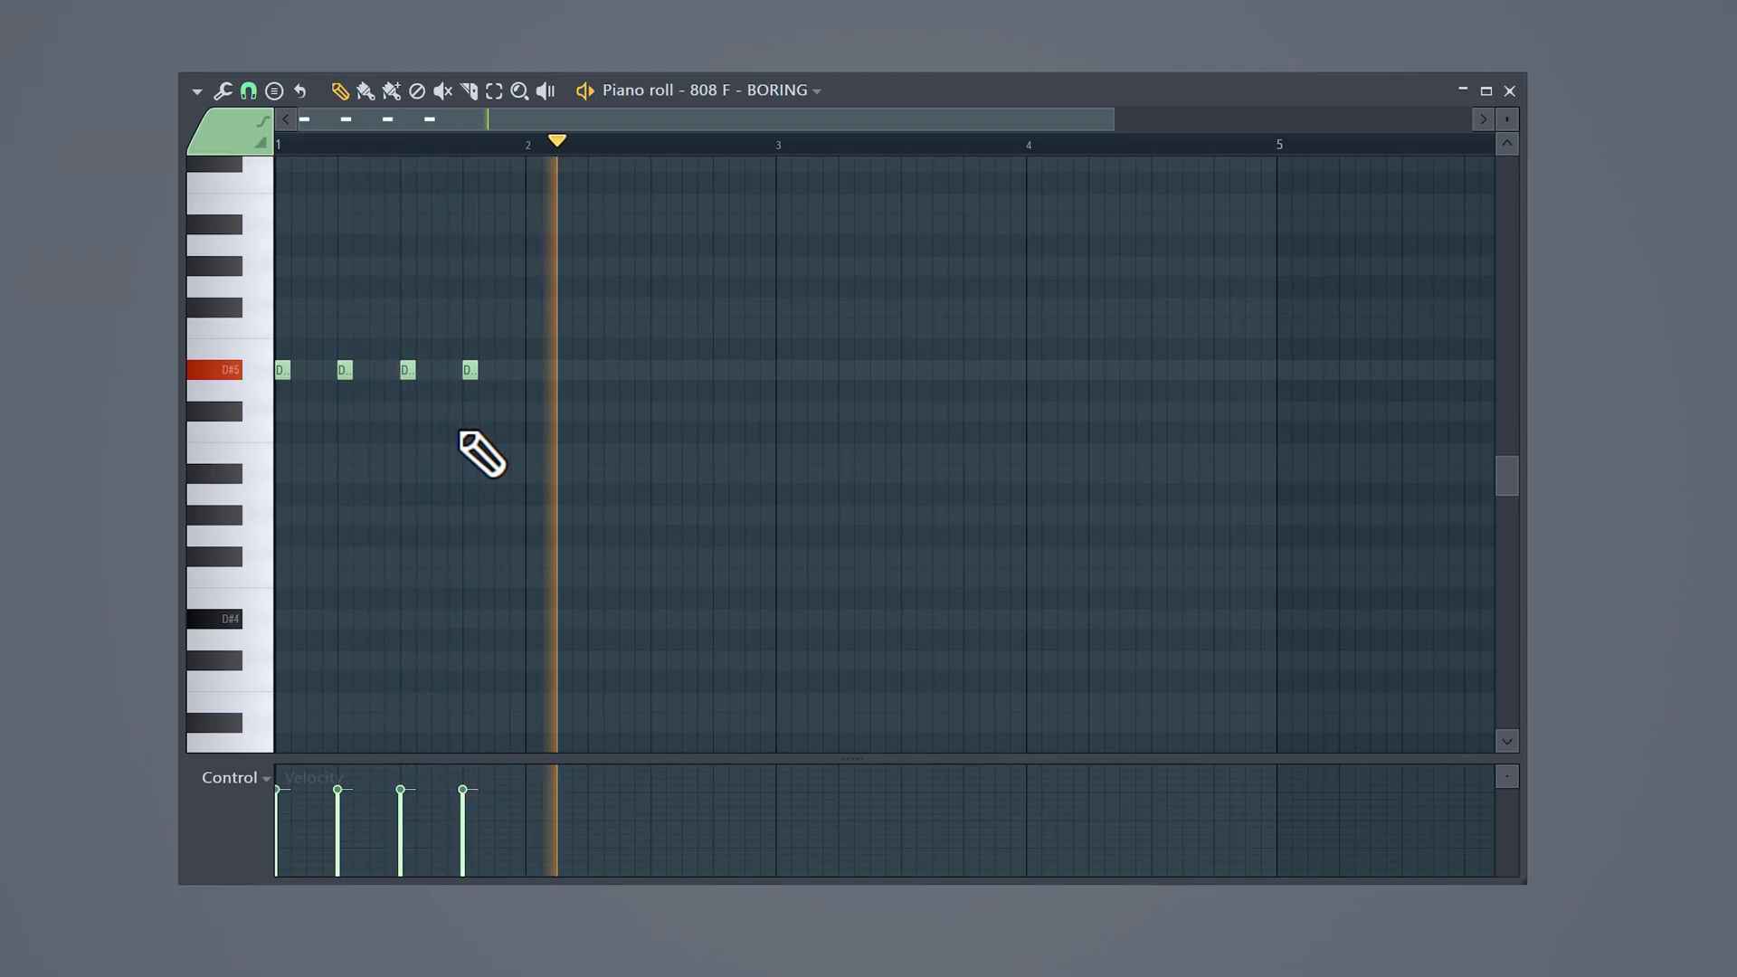
left_click(721, 369)
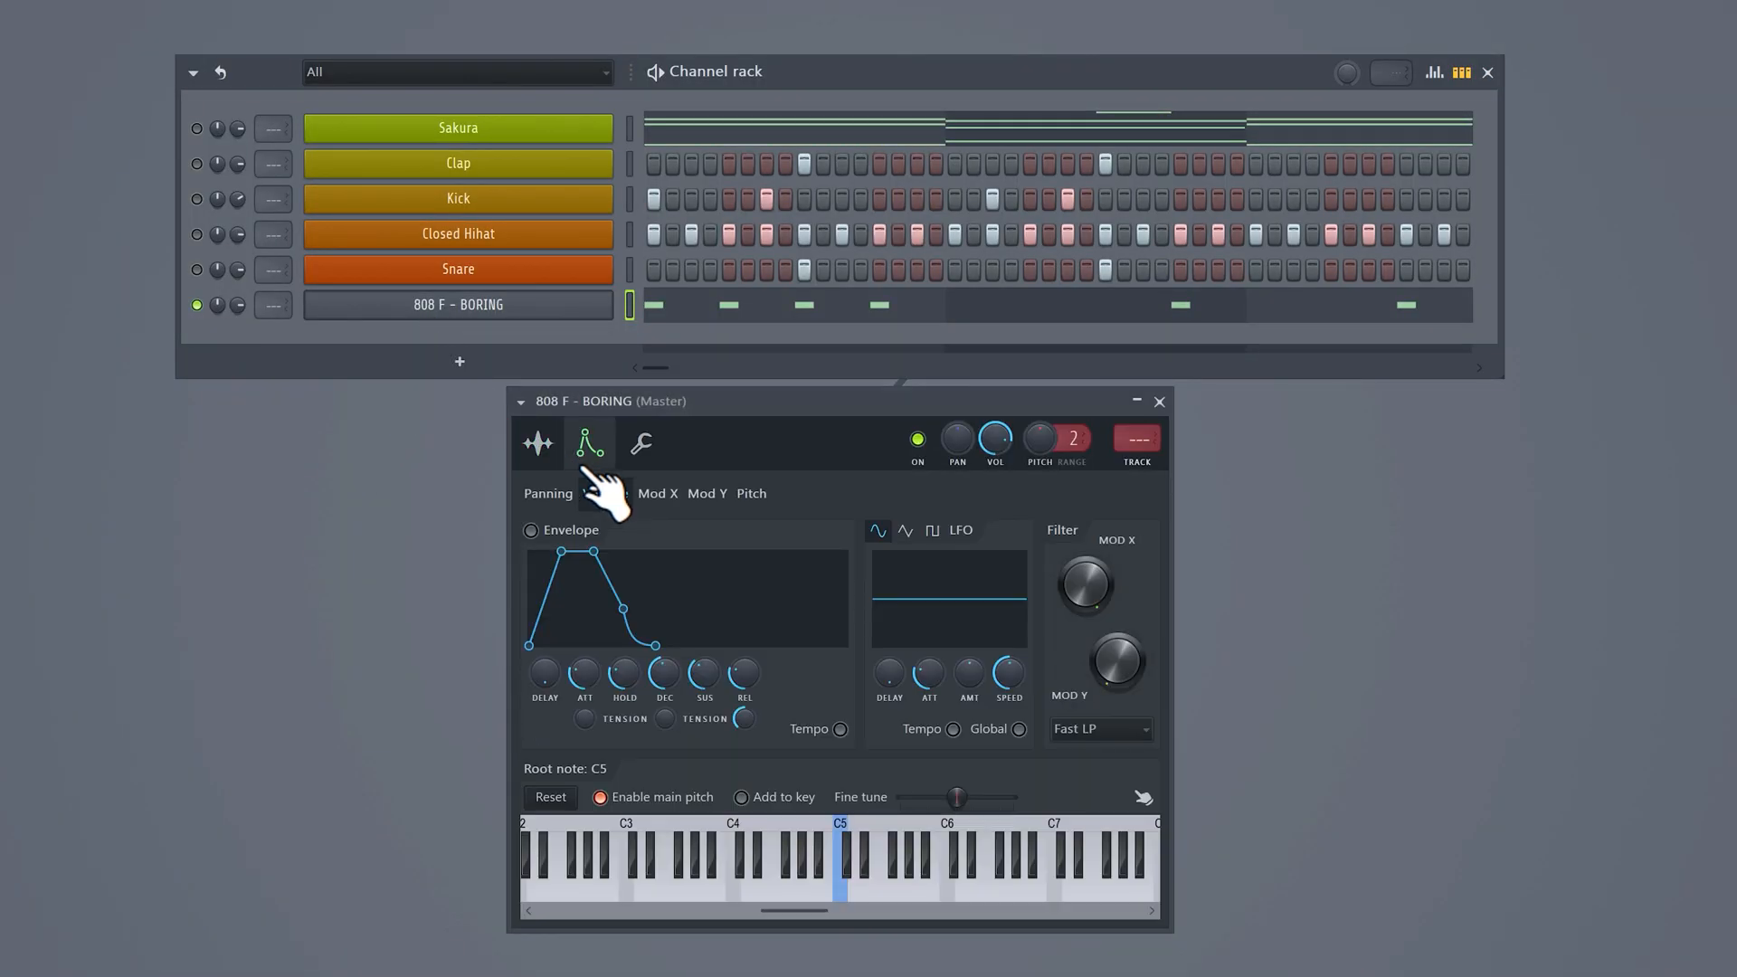
Show the 808 channel's attack-hold-decay volume envelope in its settings
left_click(604, 493)
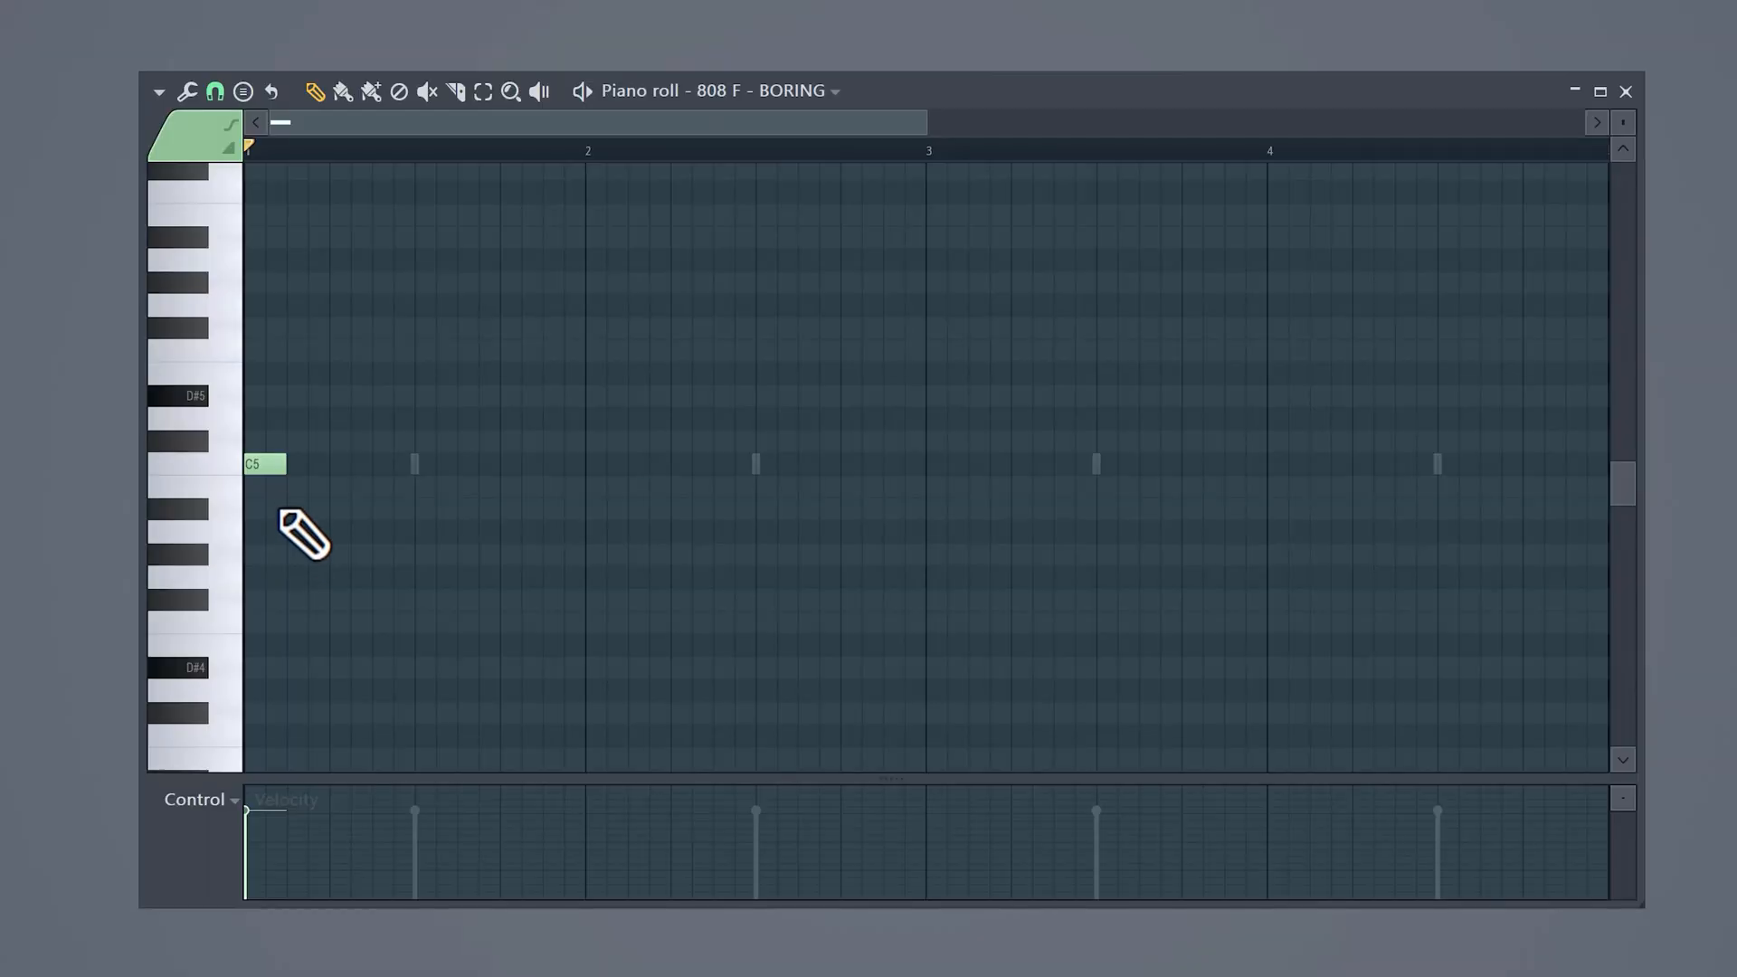
Lengthen the single 808 note at the start of the first bar
left_click_drag(266, 463, 415, 463)
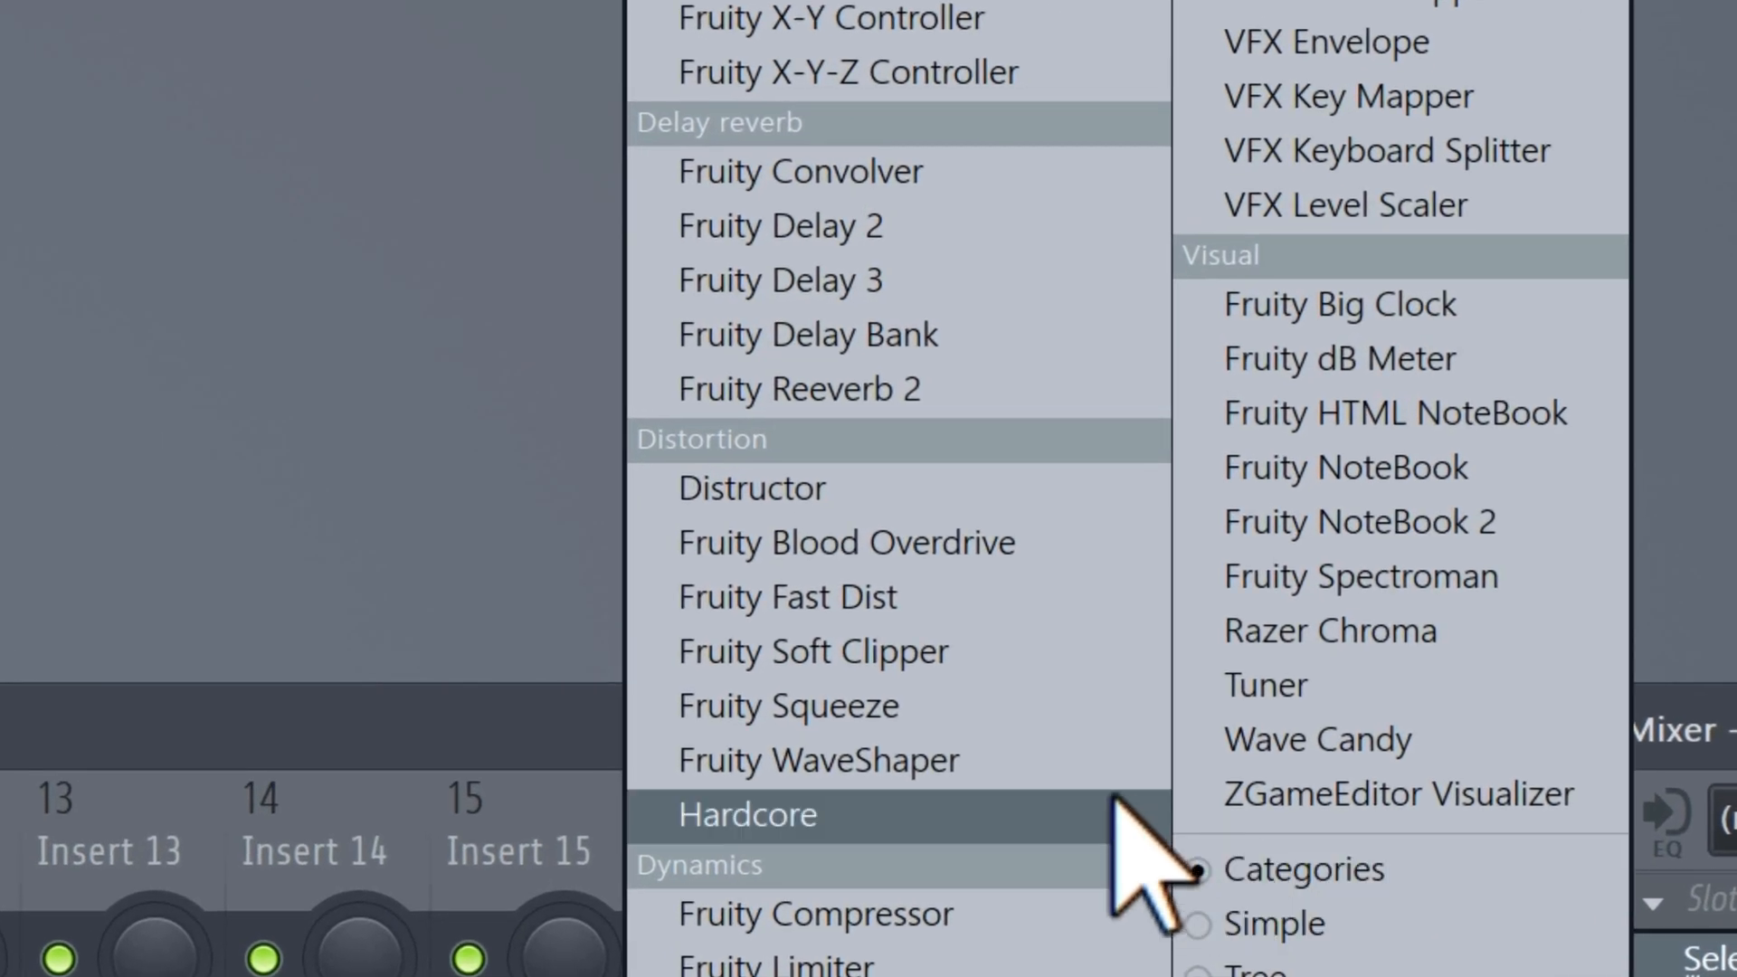
Load Fruity Fast Dist on the 808 mixer track and turn its MIX knob fully dry
left_click(786, 596)
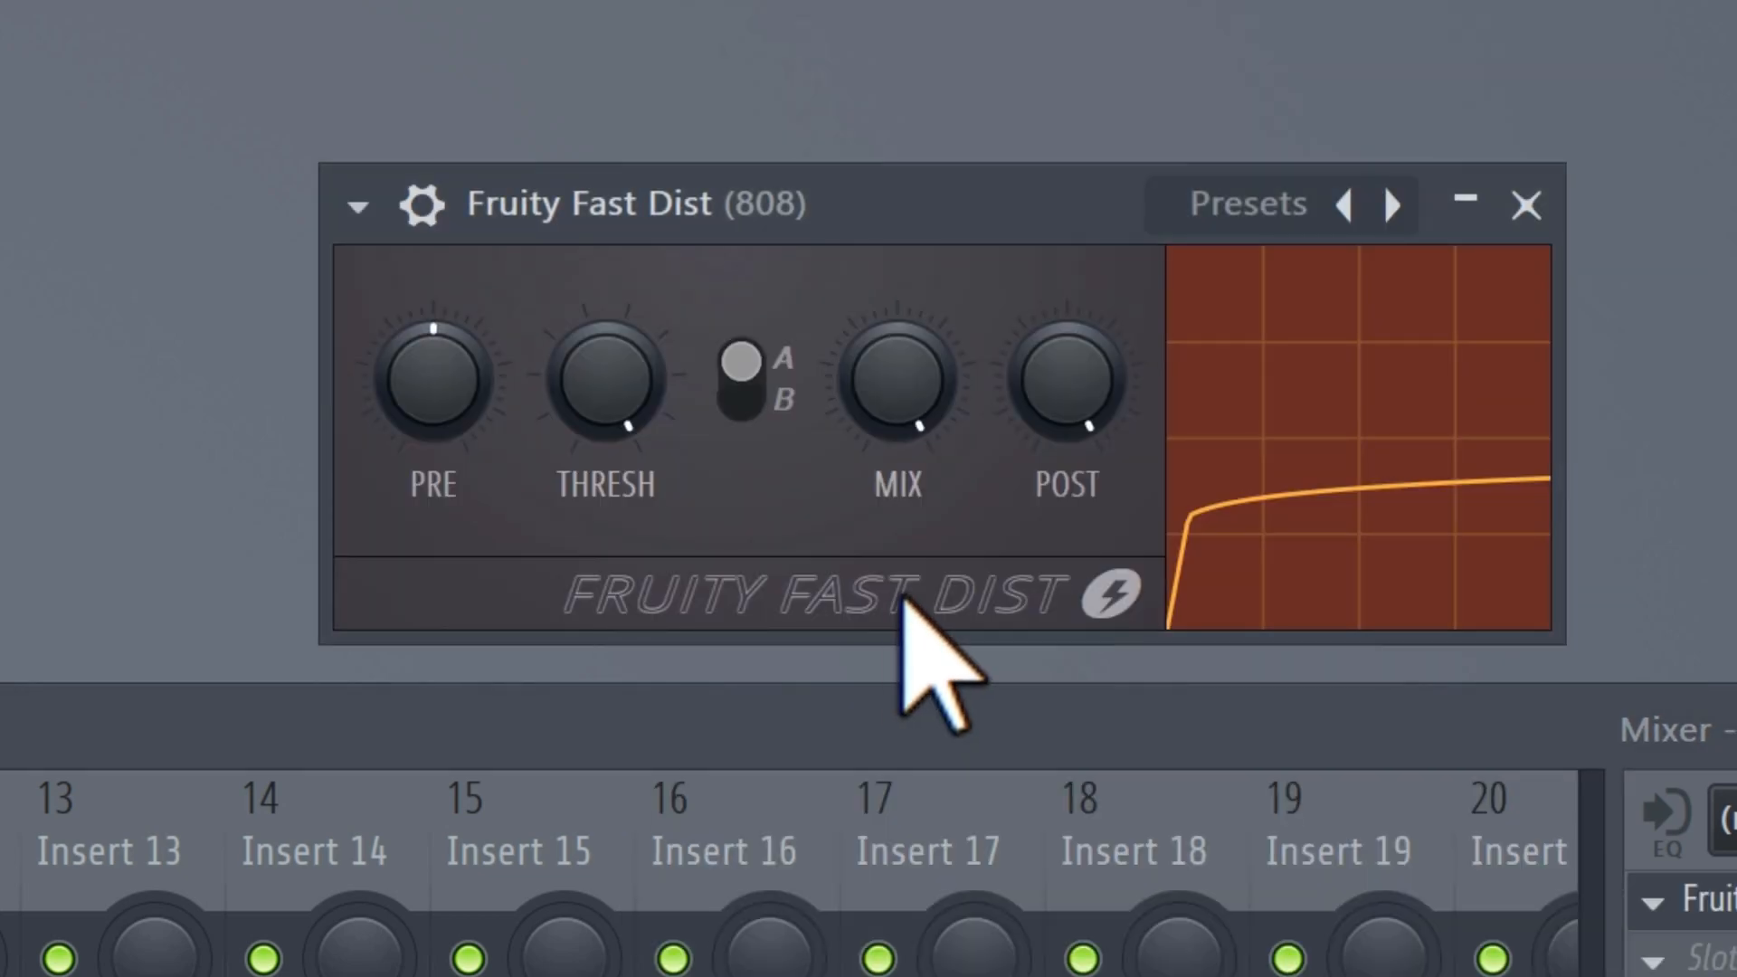
left_click_drag(898, 382, 919, 332)
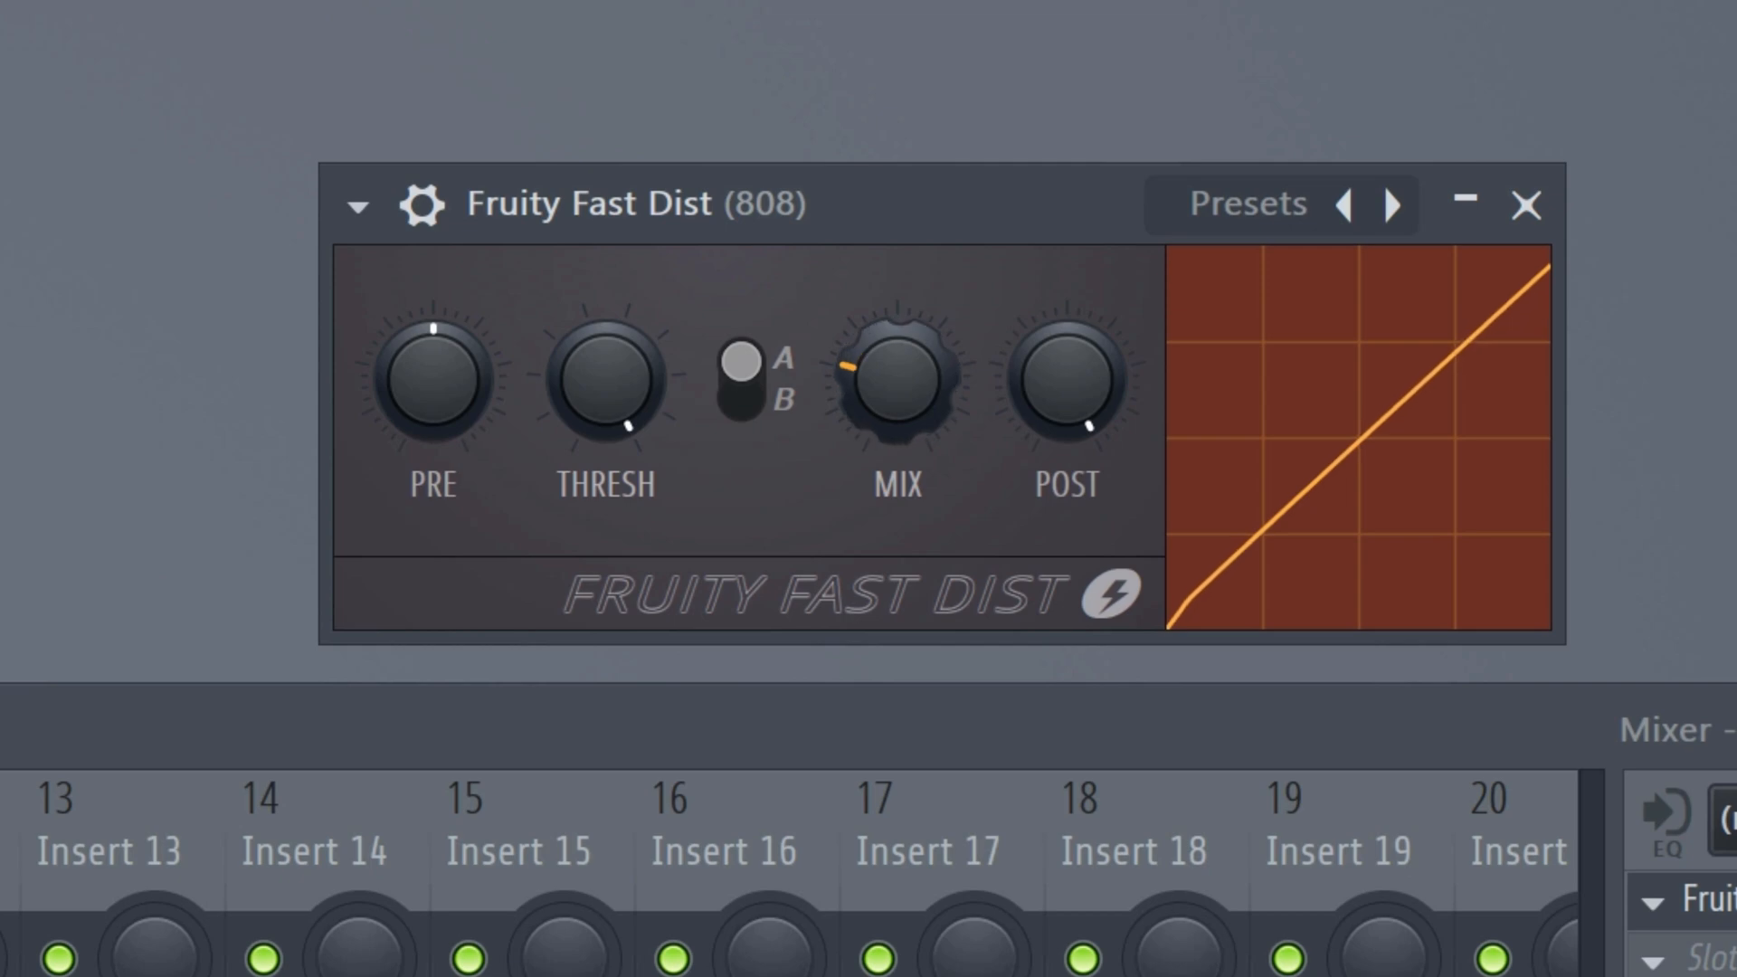
left_click_drag(897, 376, 896, 344)
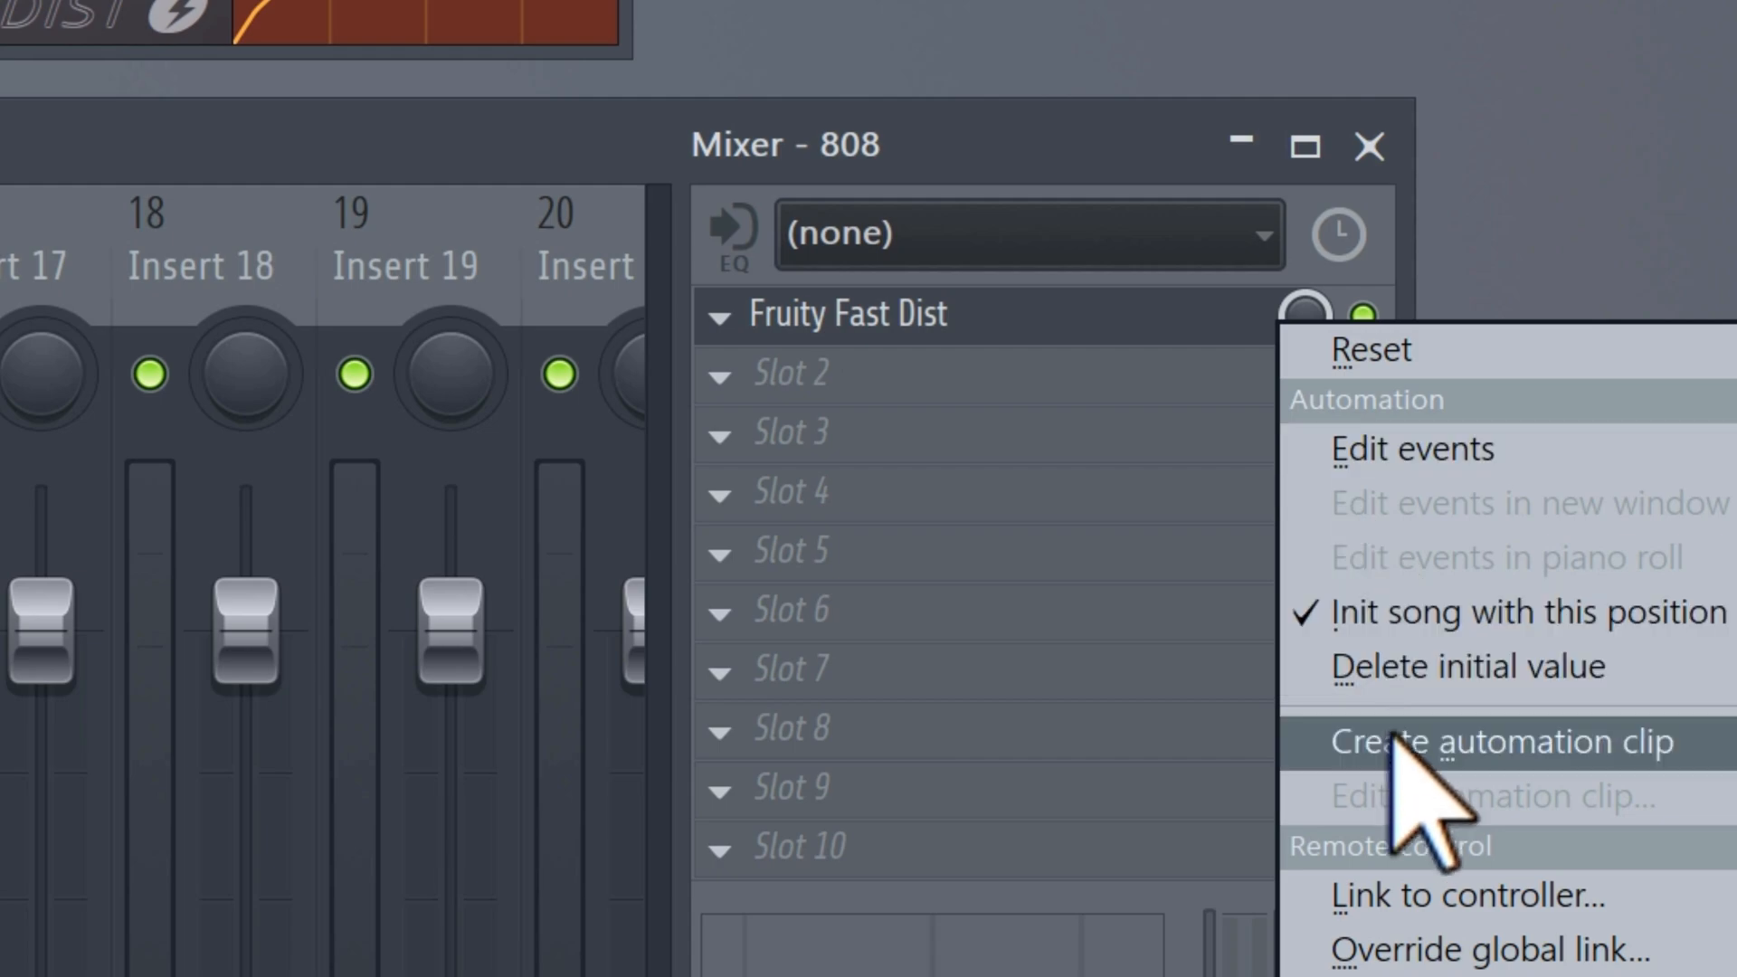
Create a Fast Dist mix automation clip that dips through the intro and rises at the chorus
left_click(1491, 741)
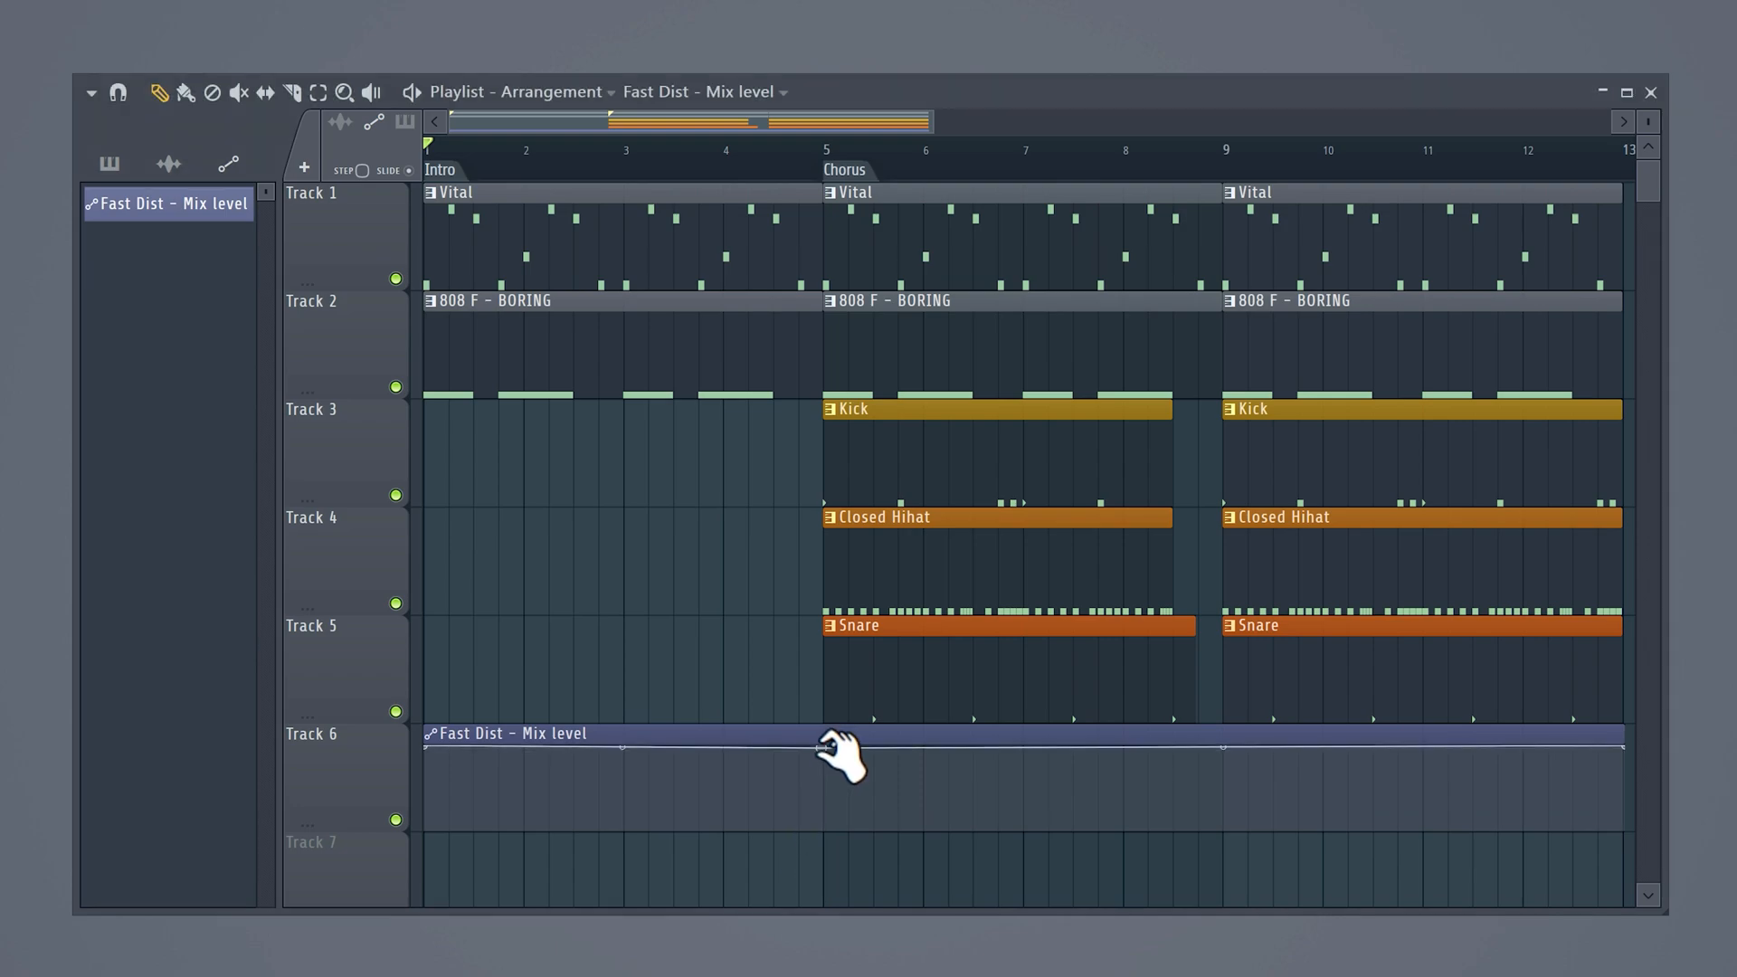
left_click_drag(848, 760, 836, 826)
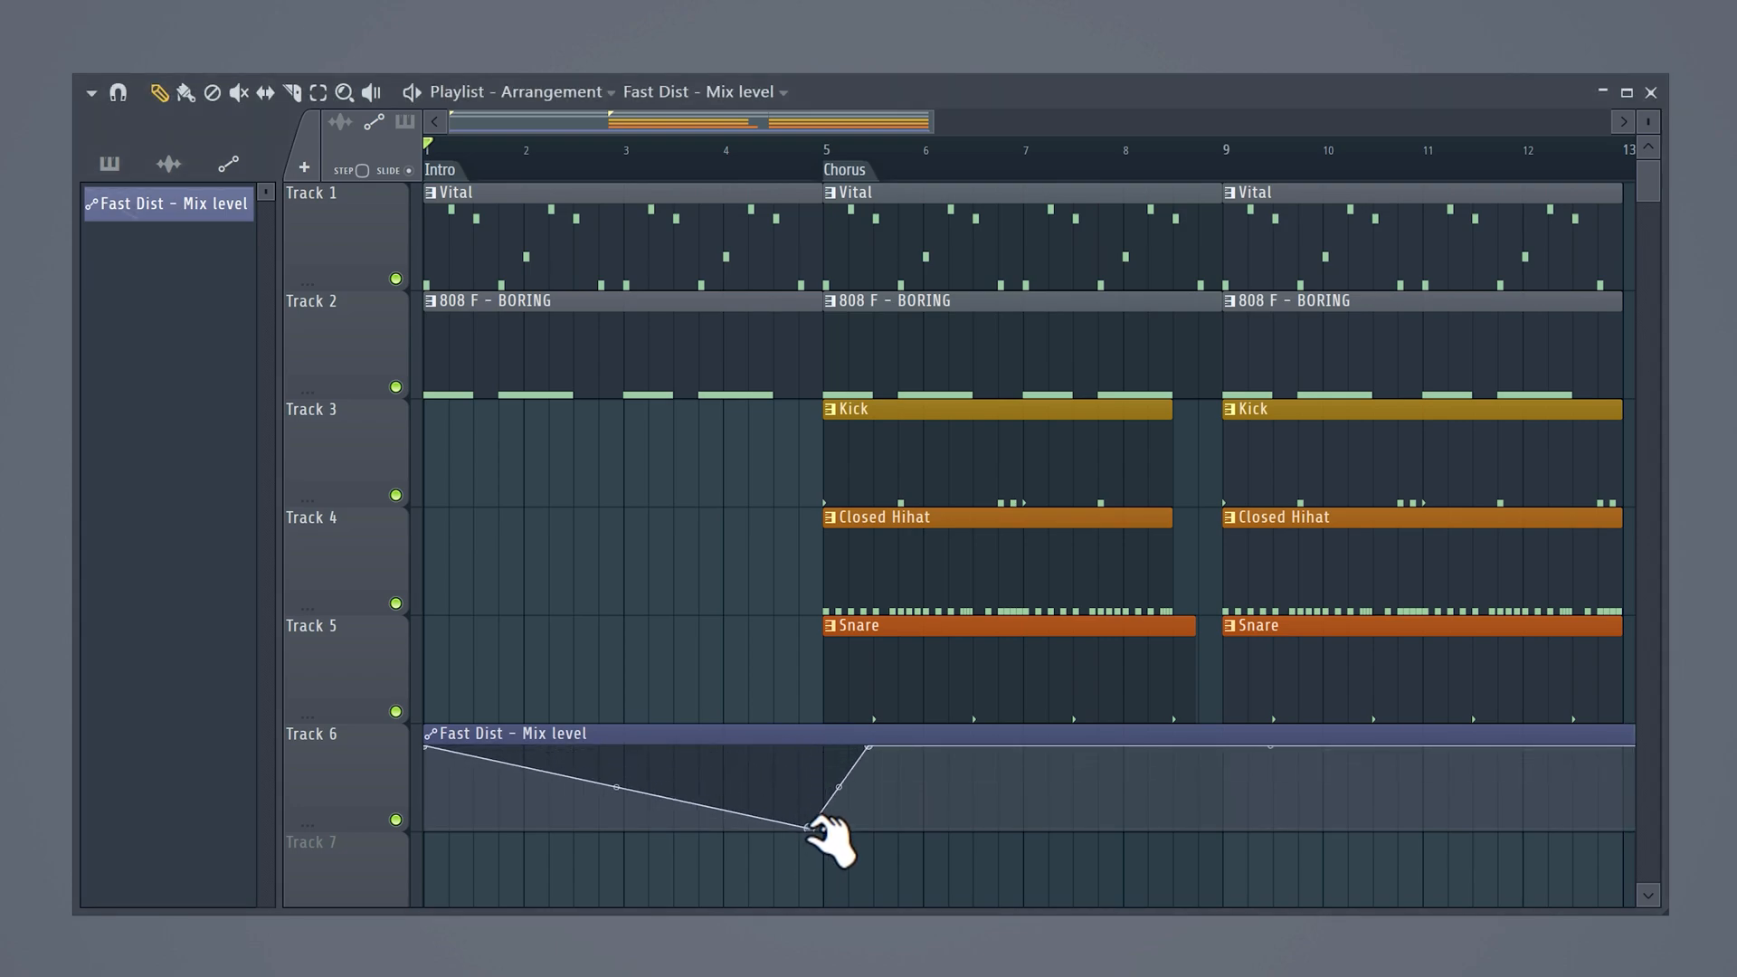
left_click_drag(839, 811, 825, 831)
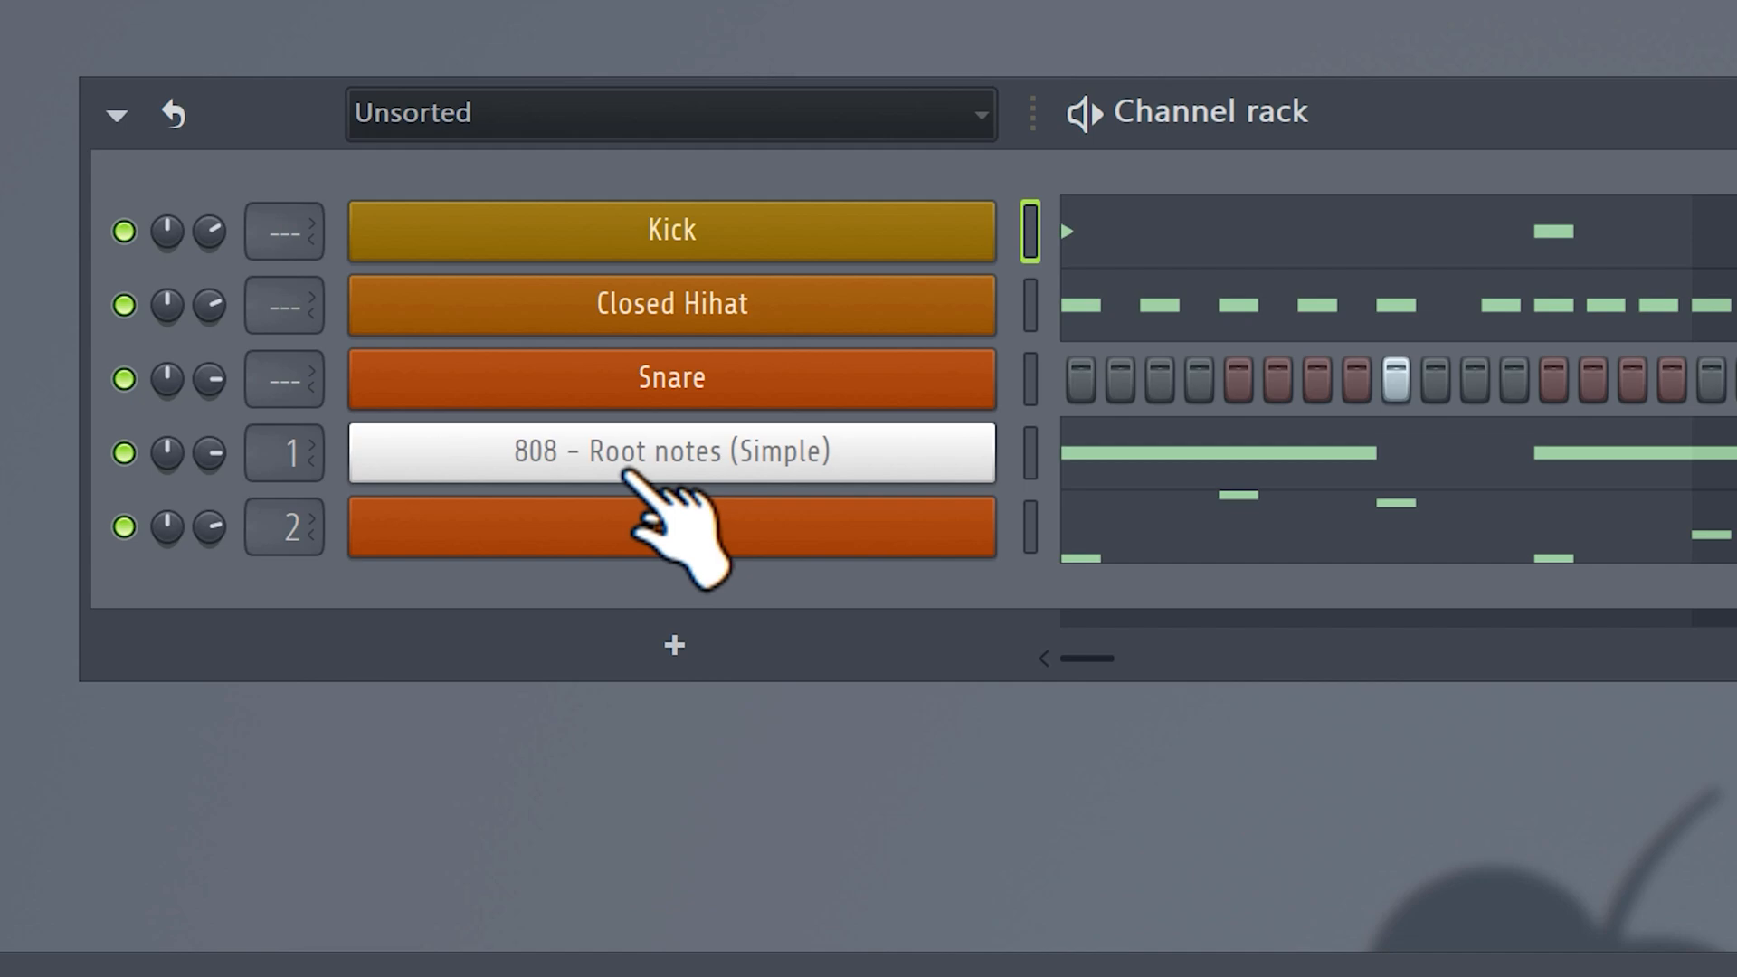
Clone 808 - Root notes (Simple) into a Detailed pattern and add higher notes like G#5
right_click(672, 527)
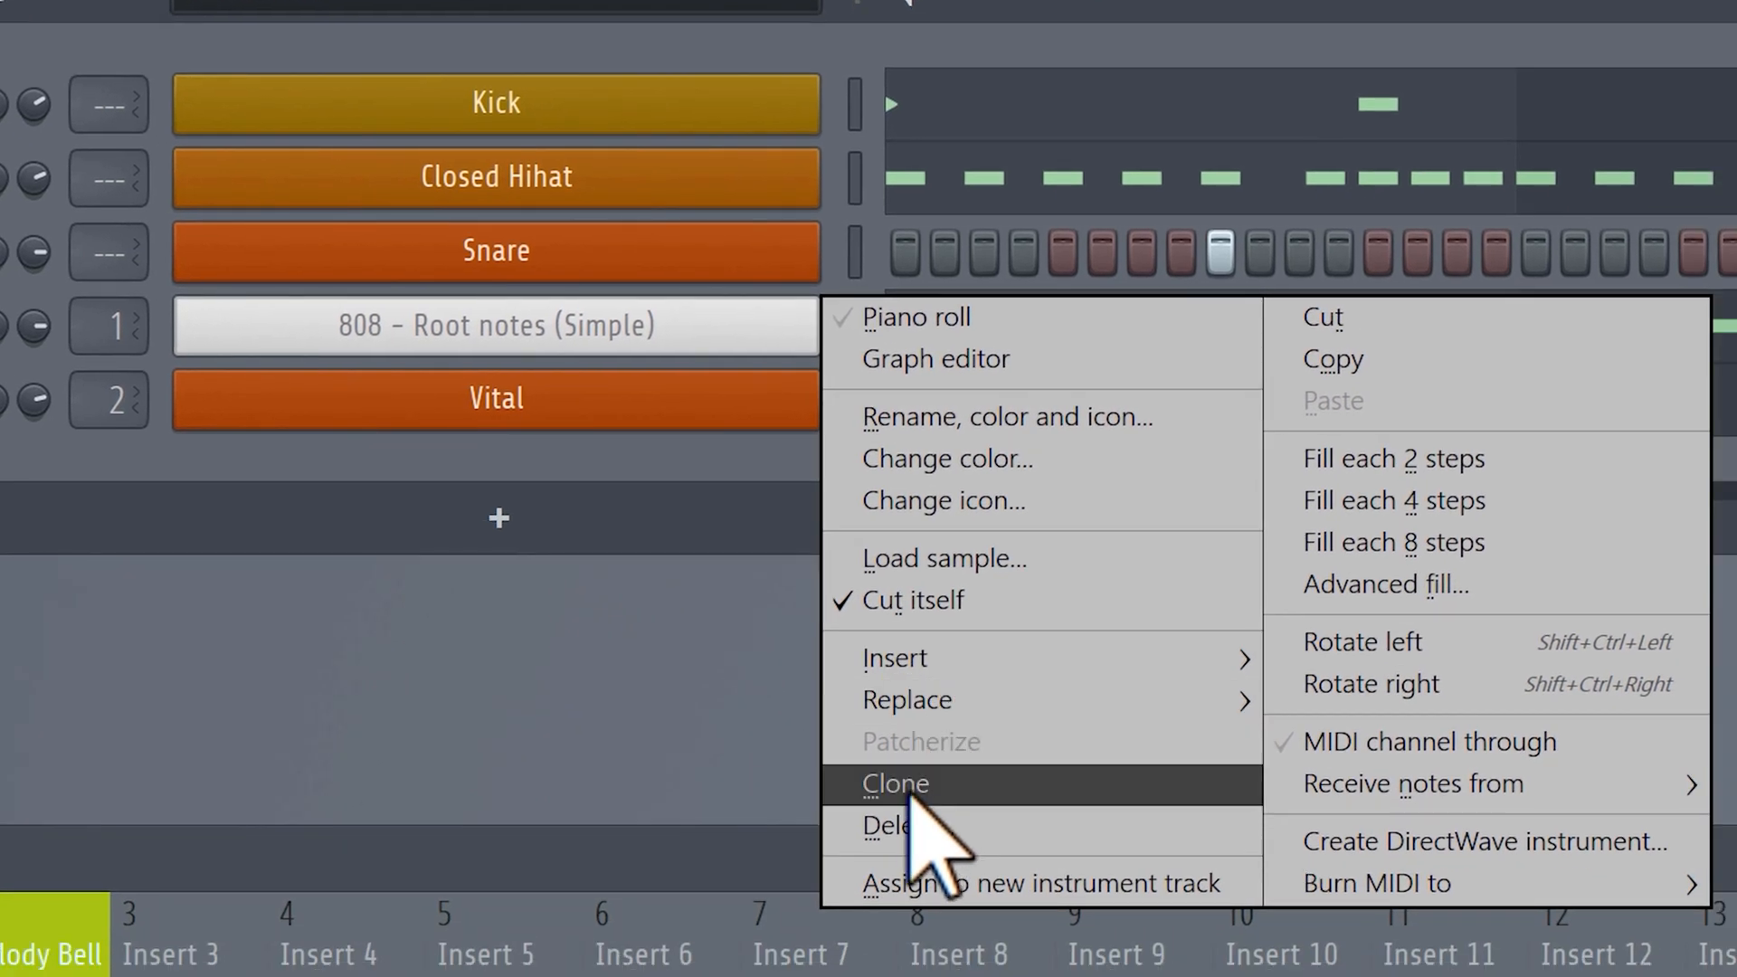
left_click(915, 317)
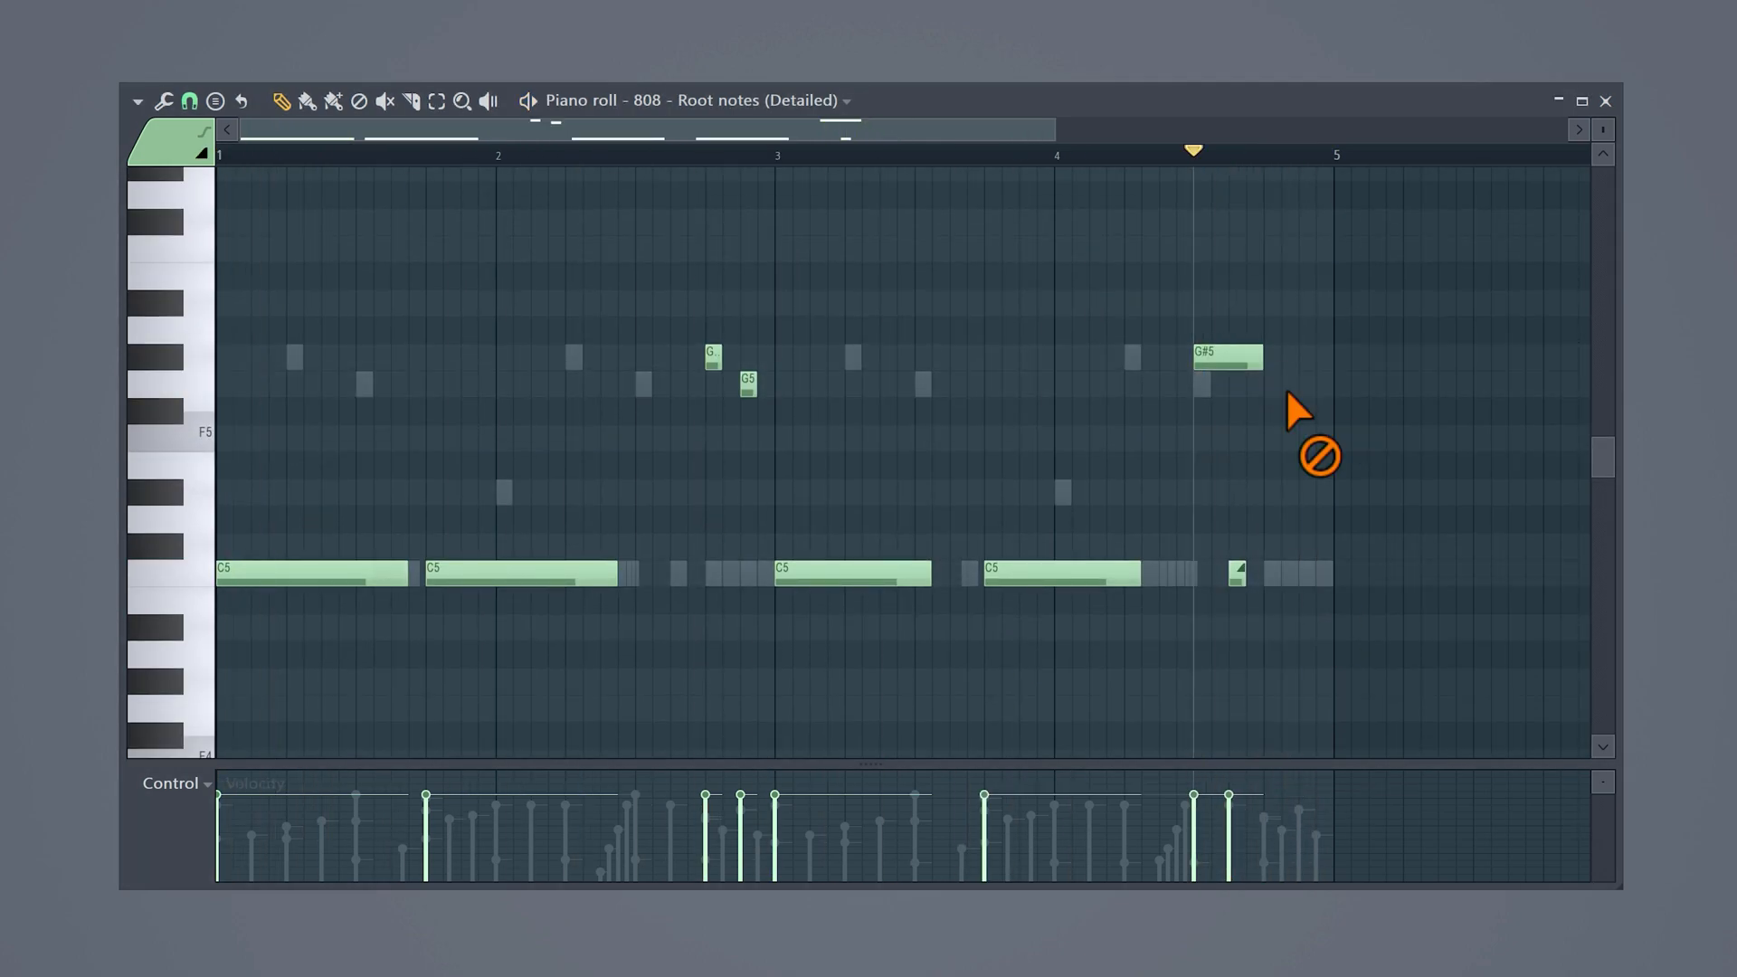
left_click_drag(1263, 356, 1329, 356)
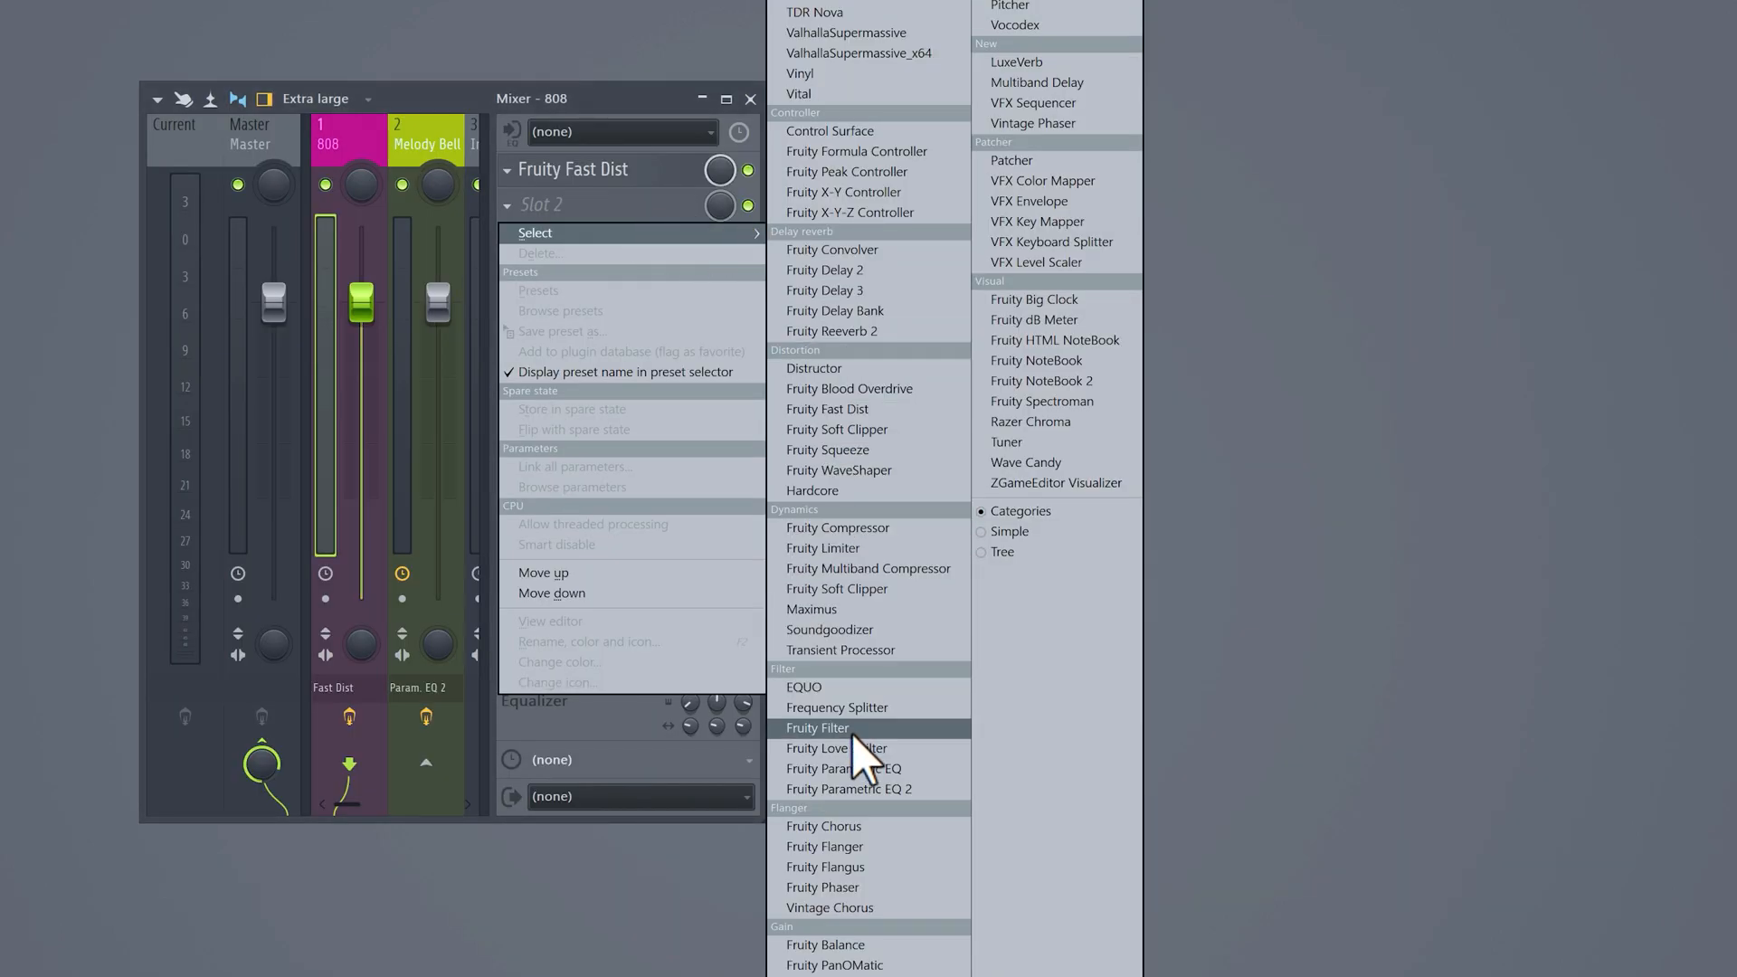
Load Fruity Love Philter into the 808 mixer track's second effect slot
left_click(838, 748)
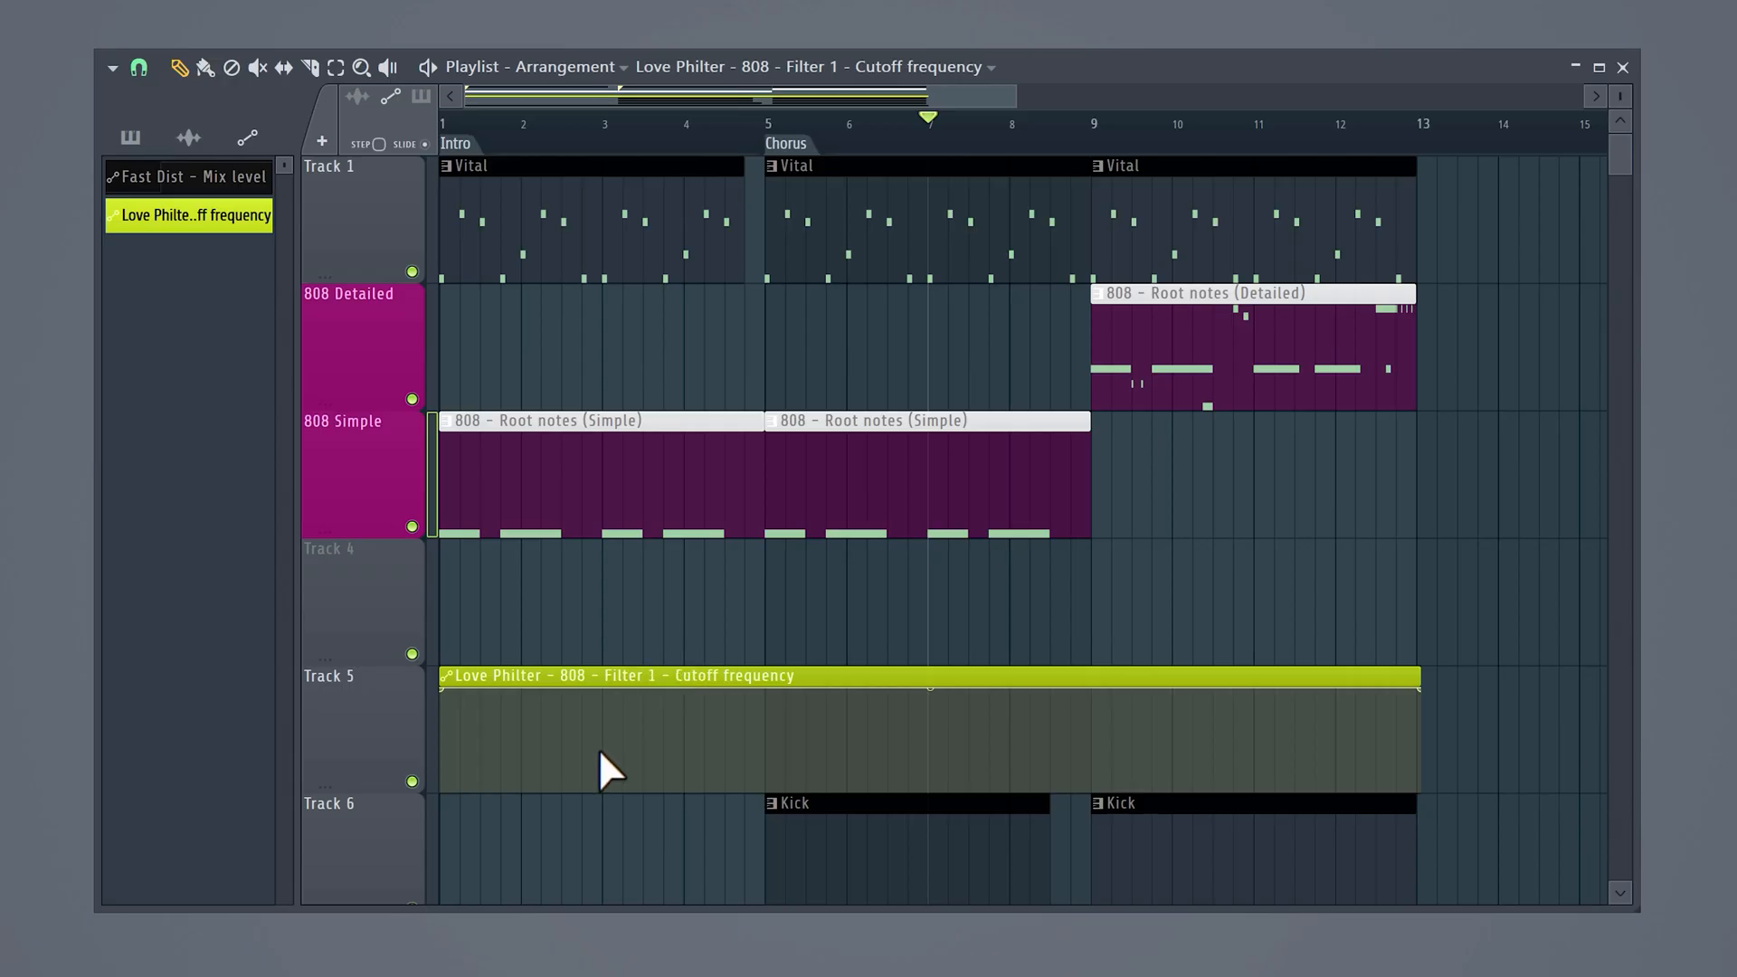
Move the Love Philter cutoff clip to Track 4 and sweep it down from bar 5 to bar 9
left_click_drag(609, 676, 661, 532)
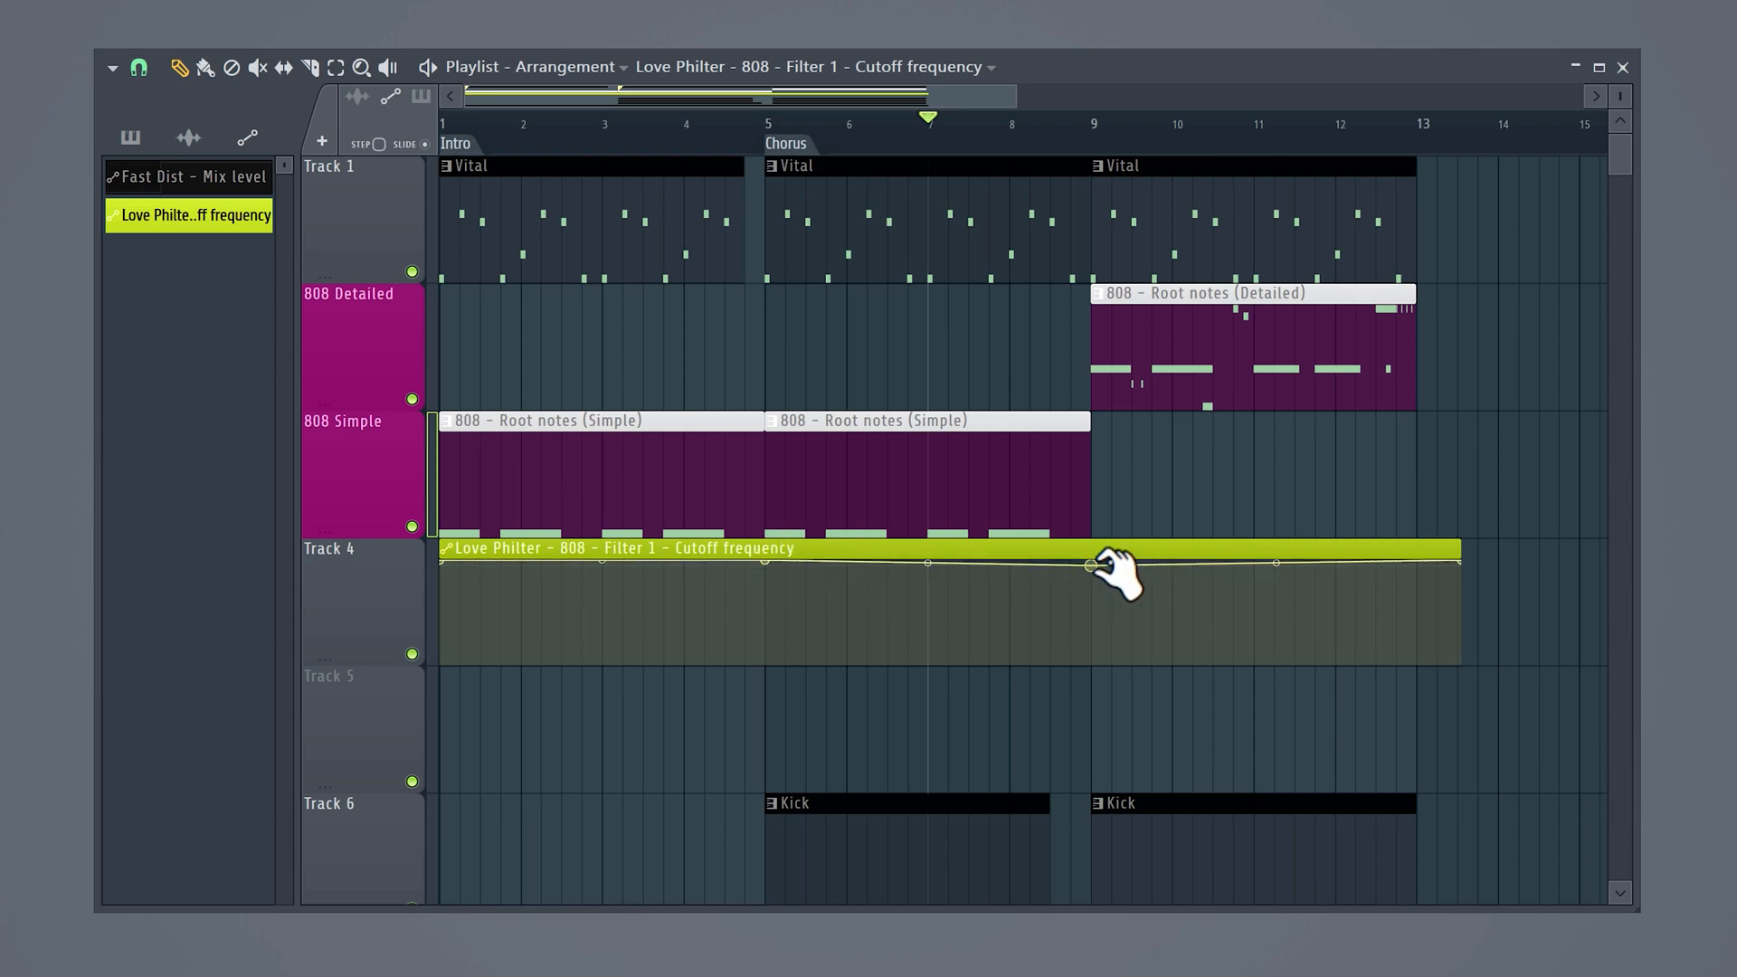
left_click_drag(1091, 564, 1119, 648)
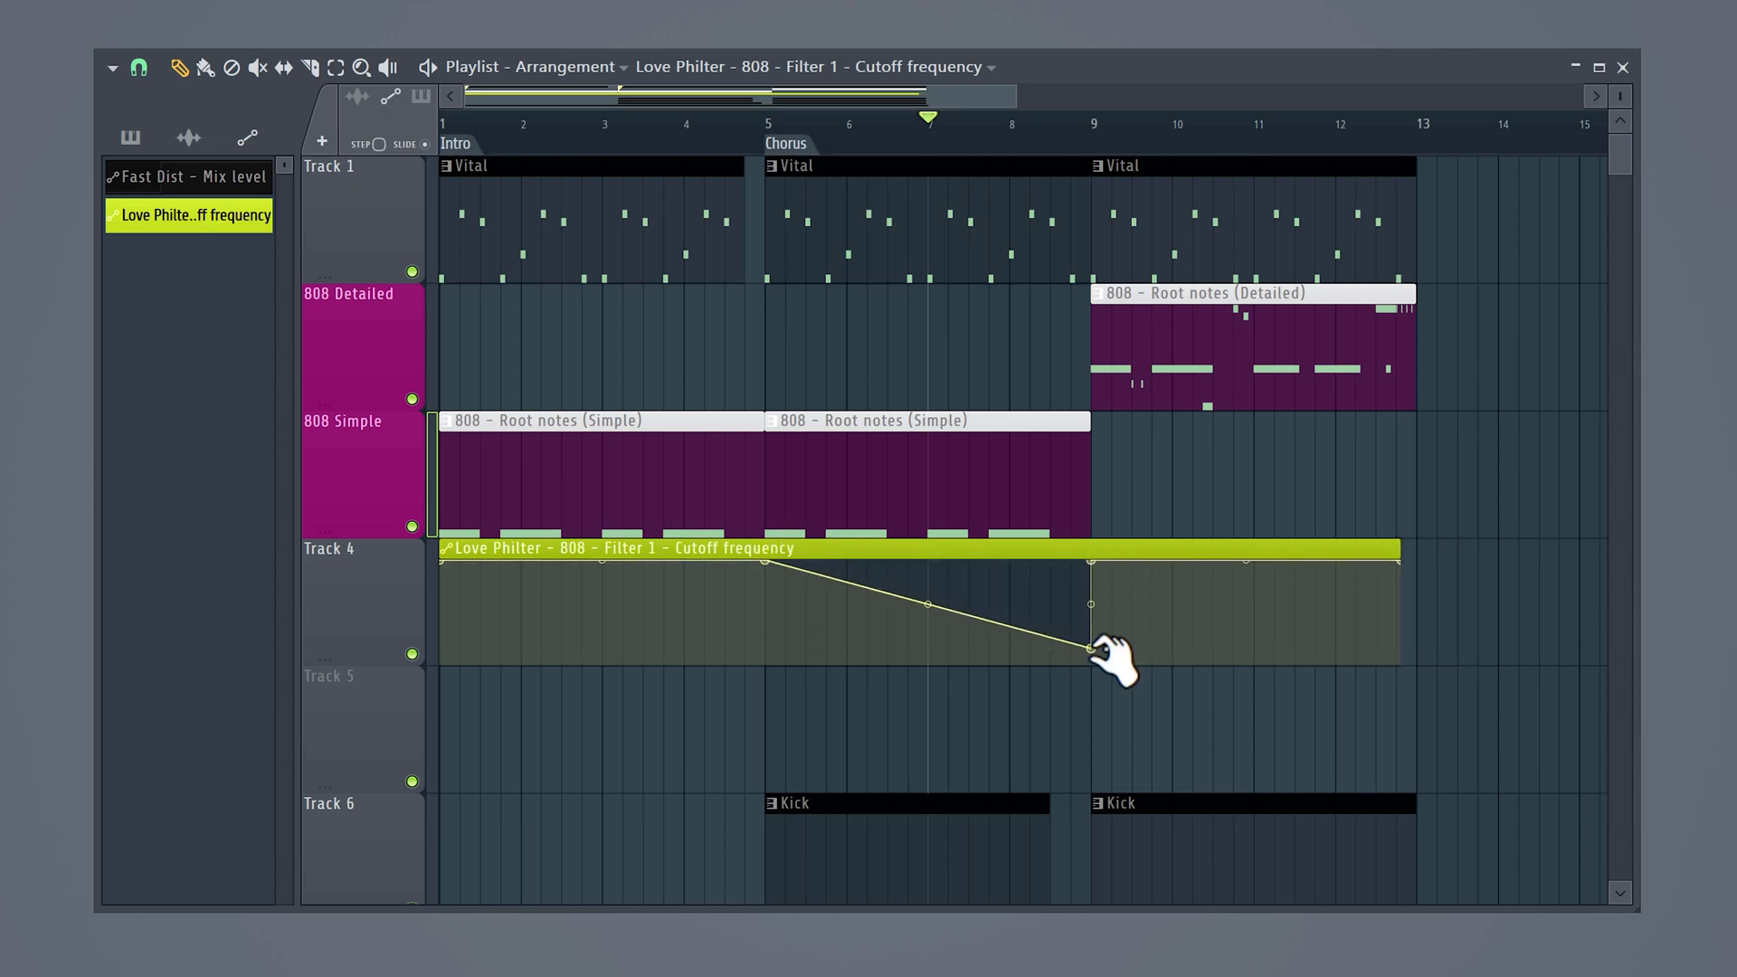